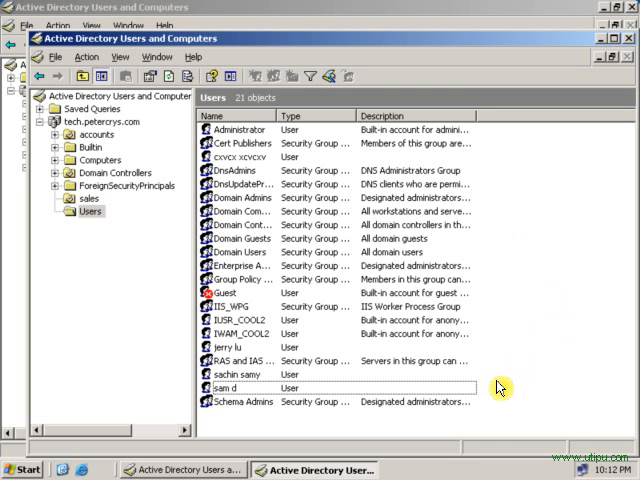
- Review the Users container, then display the sales OU holding user ss ff
click(220, 388)
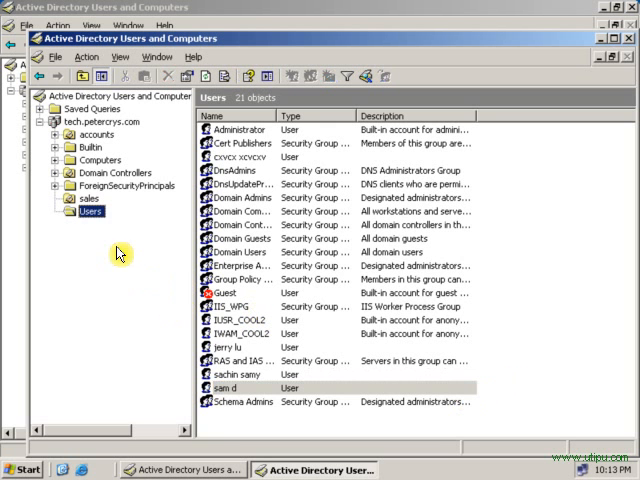
click(88, 198)
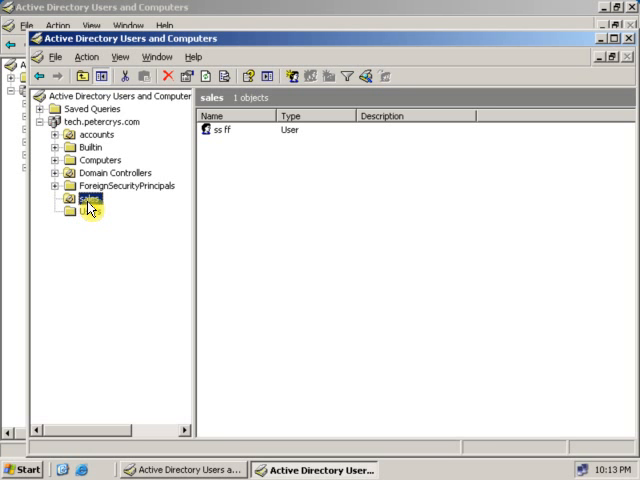
click(90, 199)
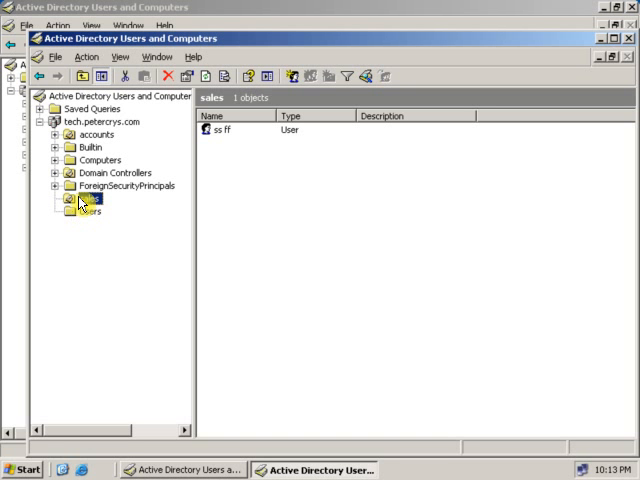
click(90, 199)
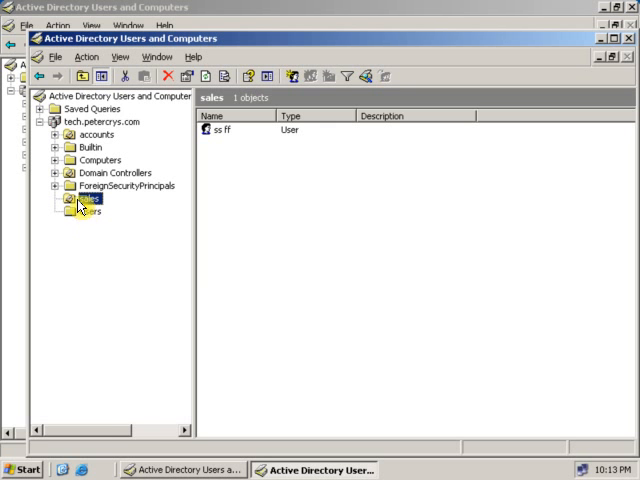
- Open a new User form from the sales OU's context menu
right_click(90, 200)
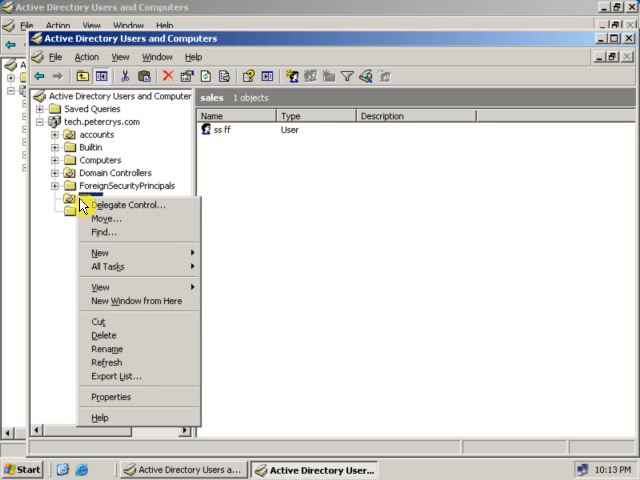
mouse_move(100, 252)
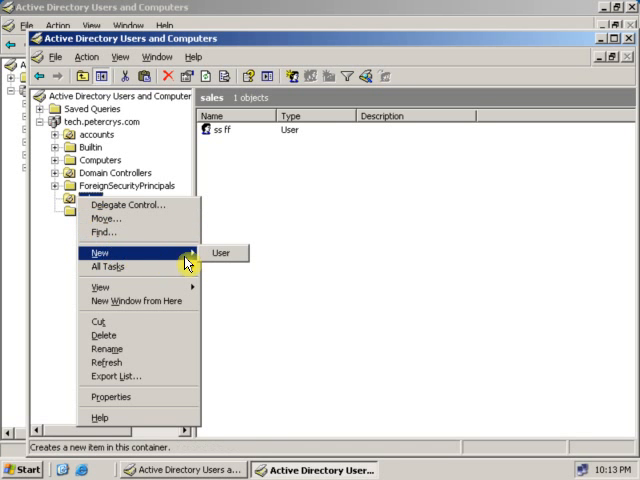
mouse_move(223, 258)
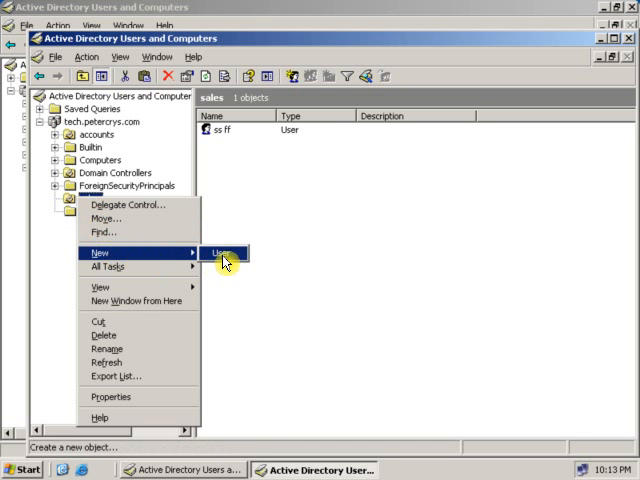
click(218, 252)
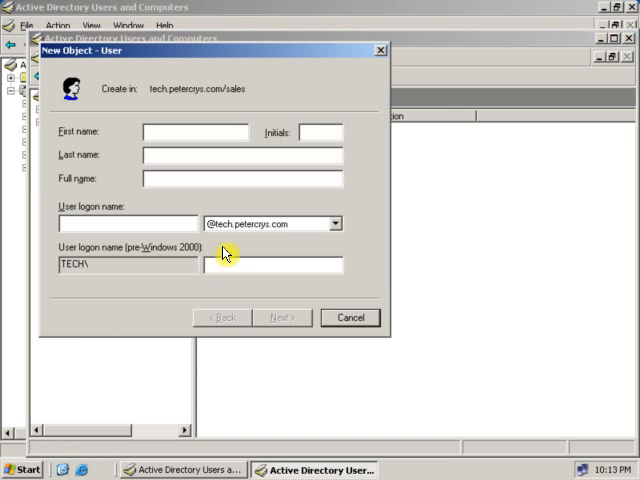
- Enter first name 'a', last name 's' and logon name 'as'
text(a)
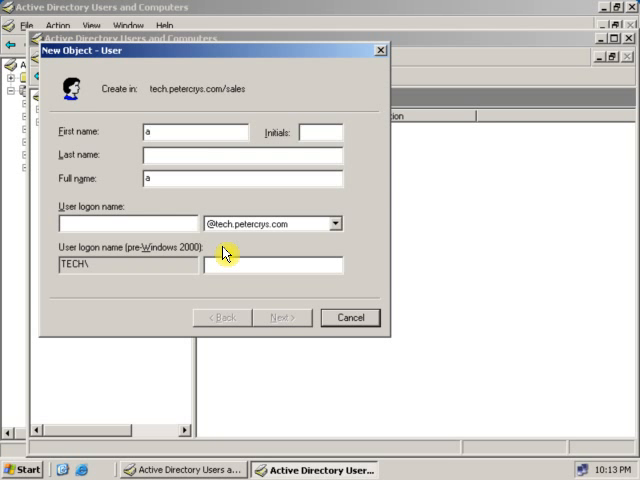
text(s)
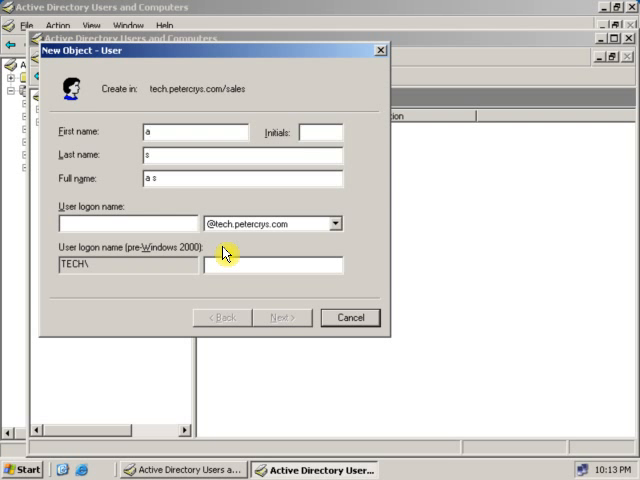
text(as)
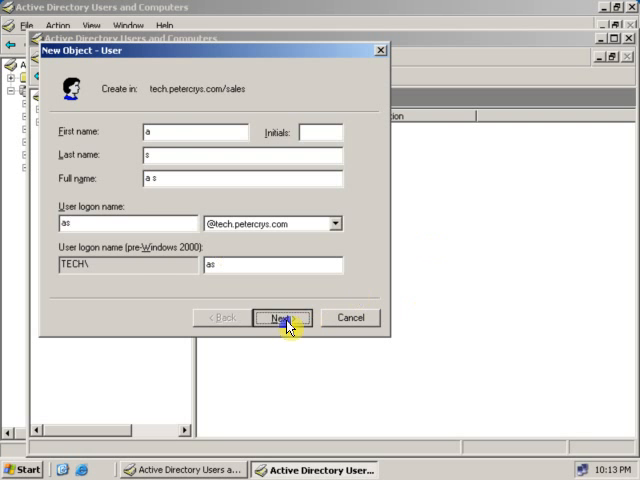
click(281, 317)
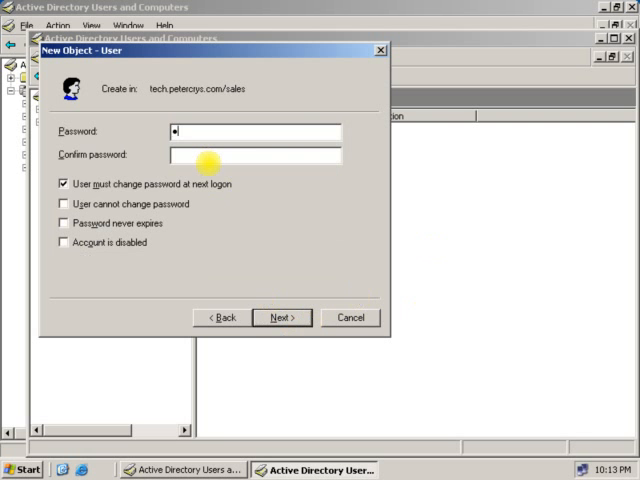
- Set a never-expiring, non-changeable password and advance to the summary
text(••••••)
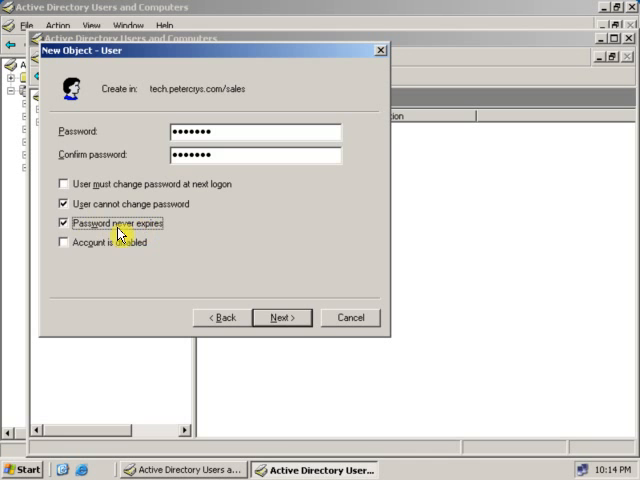
click(281, 317)
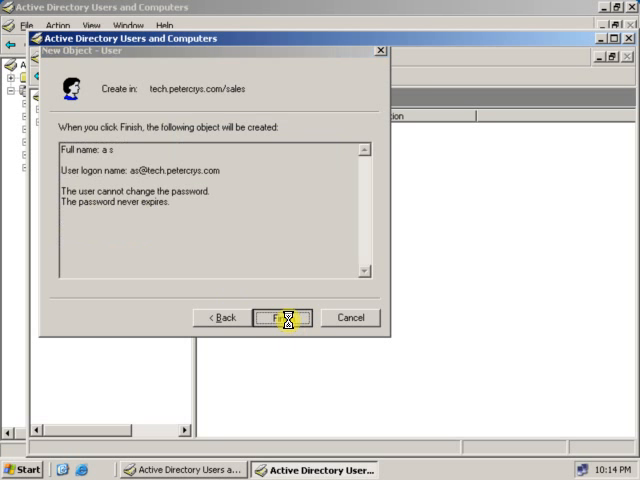
- Finish the wizard, adding user 'a s' beside ss ff in sales
click(283, 317)
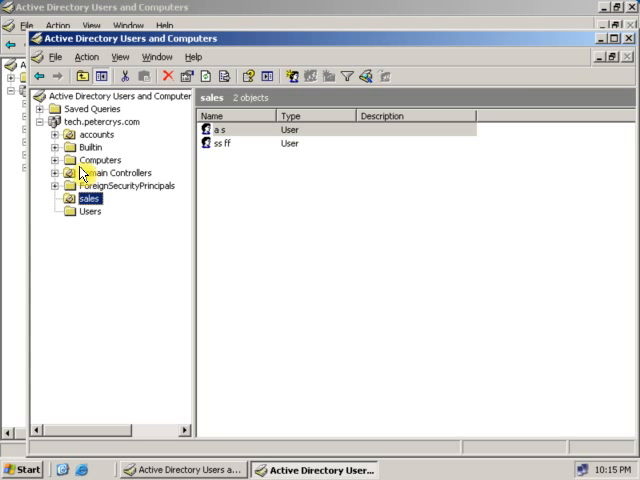
mouse_move(85, 189)
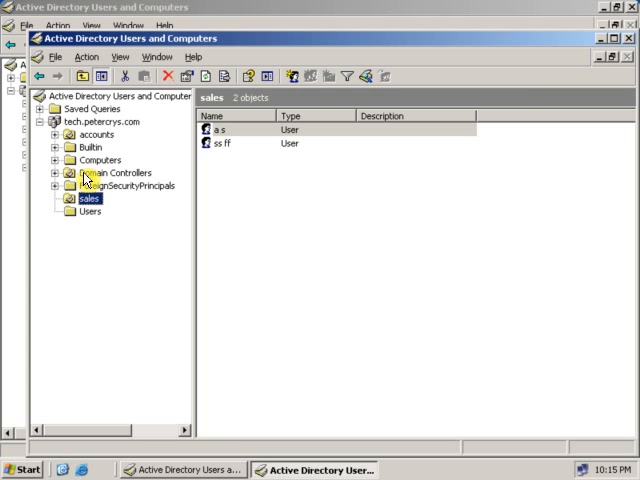
mouse_move(92, 223)
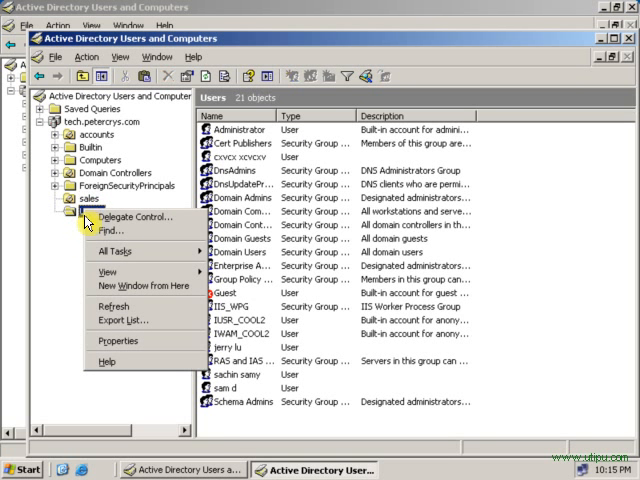
mouse_move(120, 322)
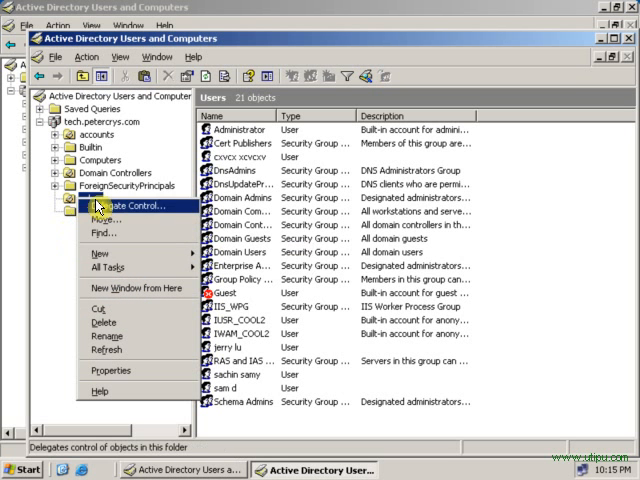
mouse_move(103, 252)
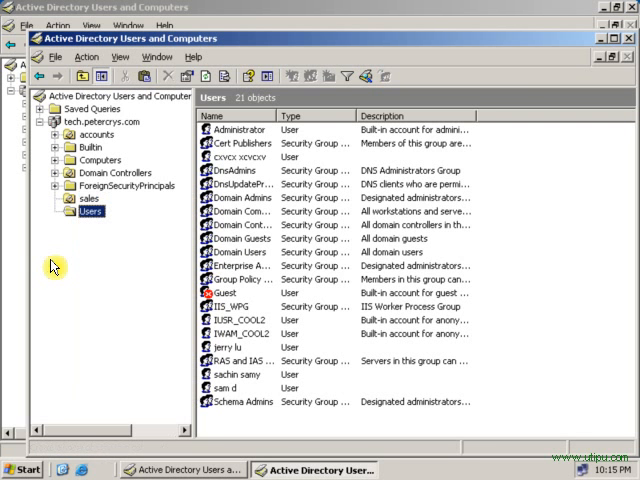
mouse_move(97, 148)
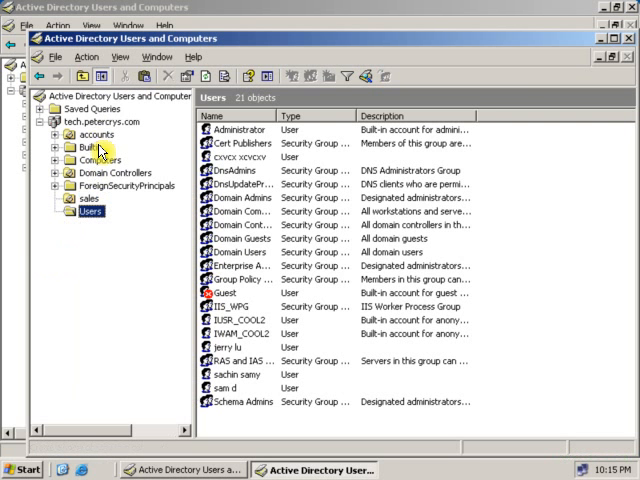
- Display the accounts OU containing the nested 'as' unit
click(96, 134)
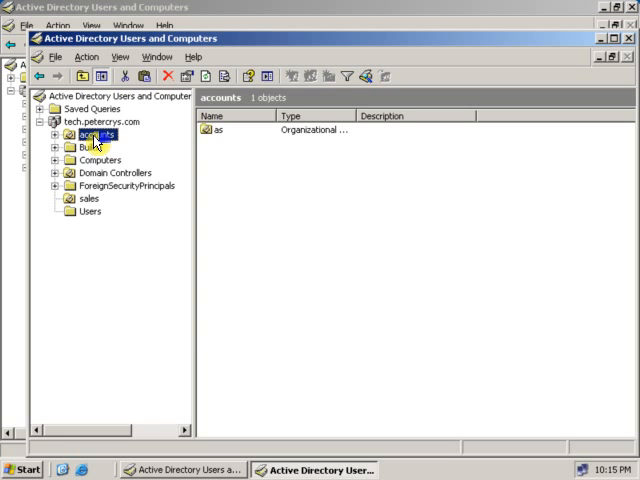
- Expand the accounts OU and open its nested 'as' OU with one user
click(100, 121)
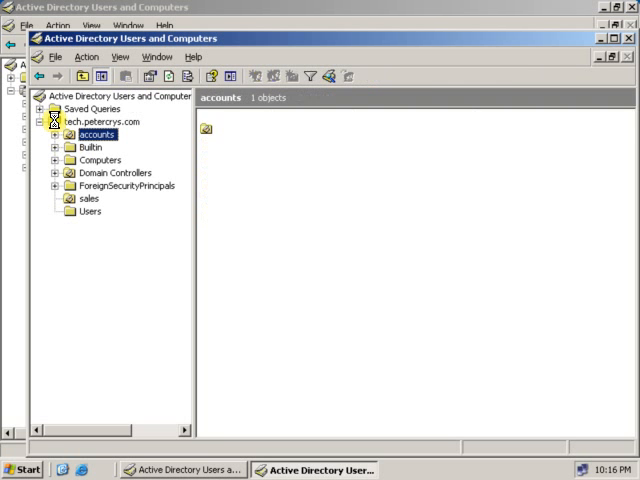
click(96, 135)
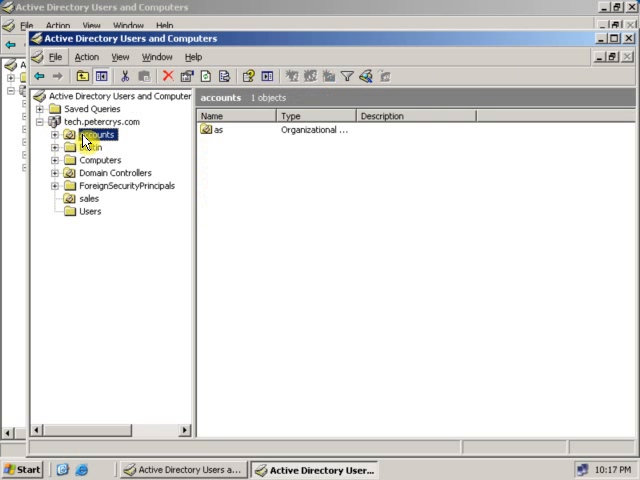
click(55, 134)
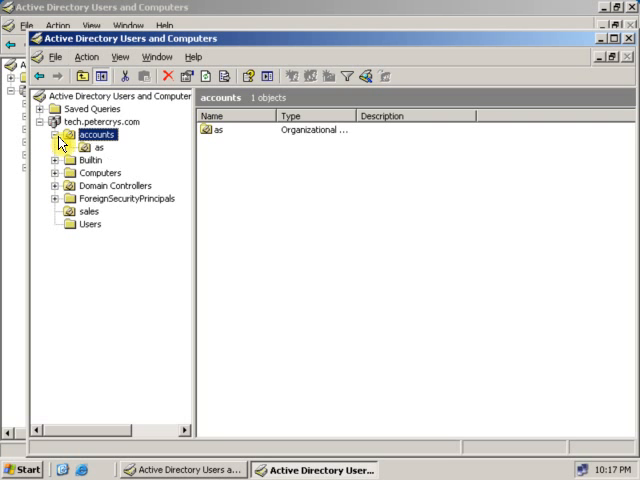
click(97, 147)
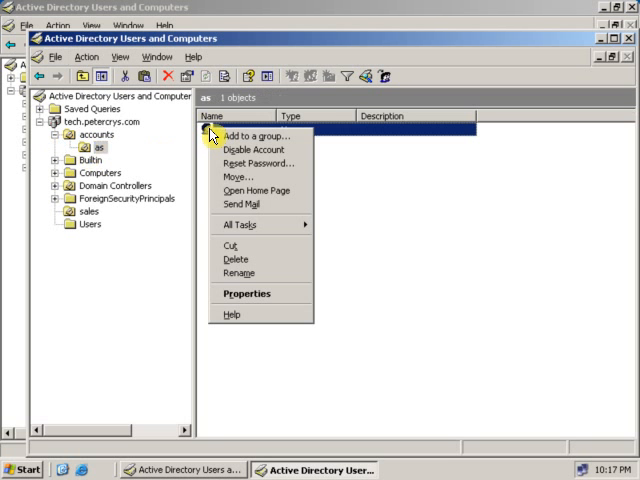
mouse_move(246, 305)
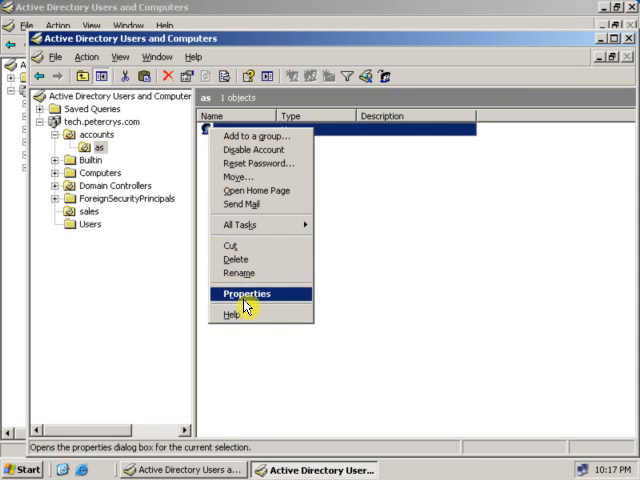
- Open user a a's Properties and view Account, Telephones and Member Of (Domain Users)
click(246, 293)
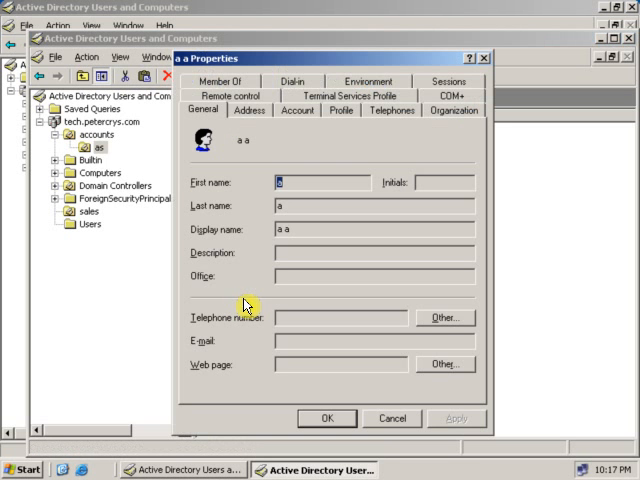
click(296, 110)
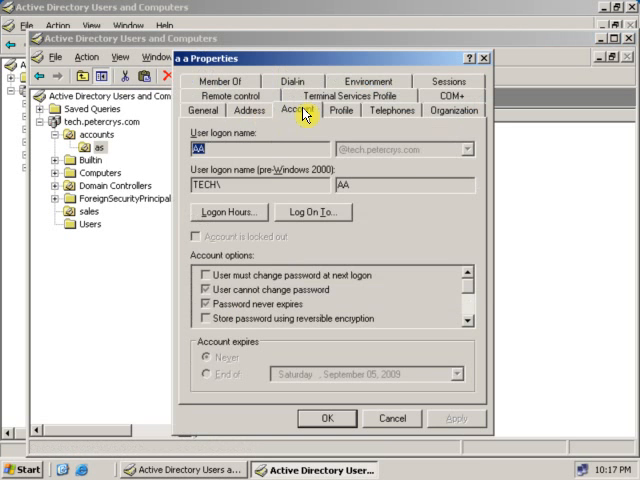
click(403, 107)
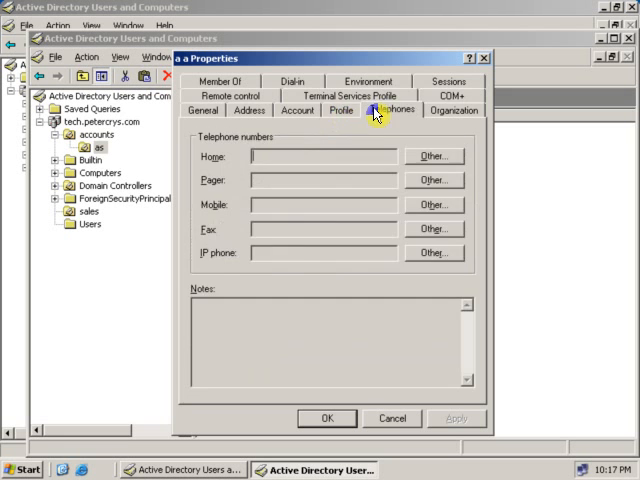
click(298, 110)
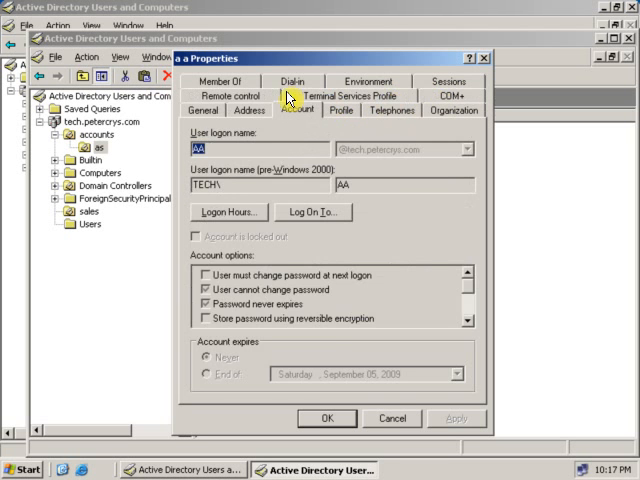
click(227, 90)
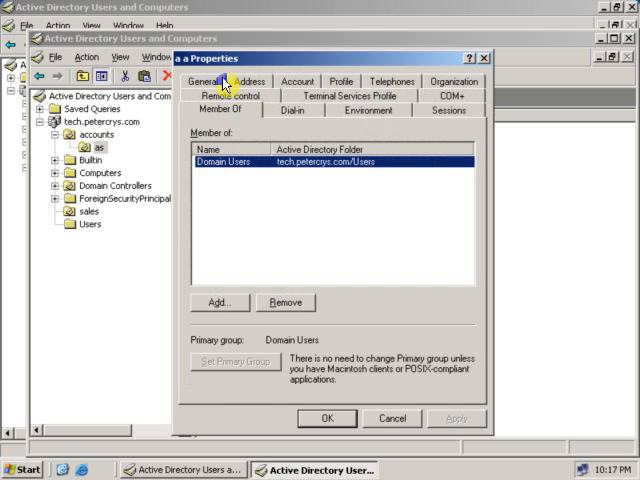